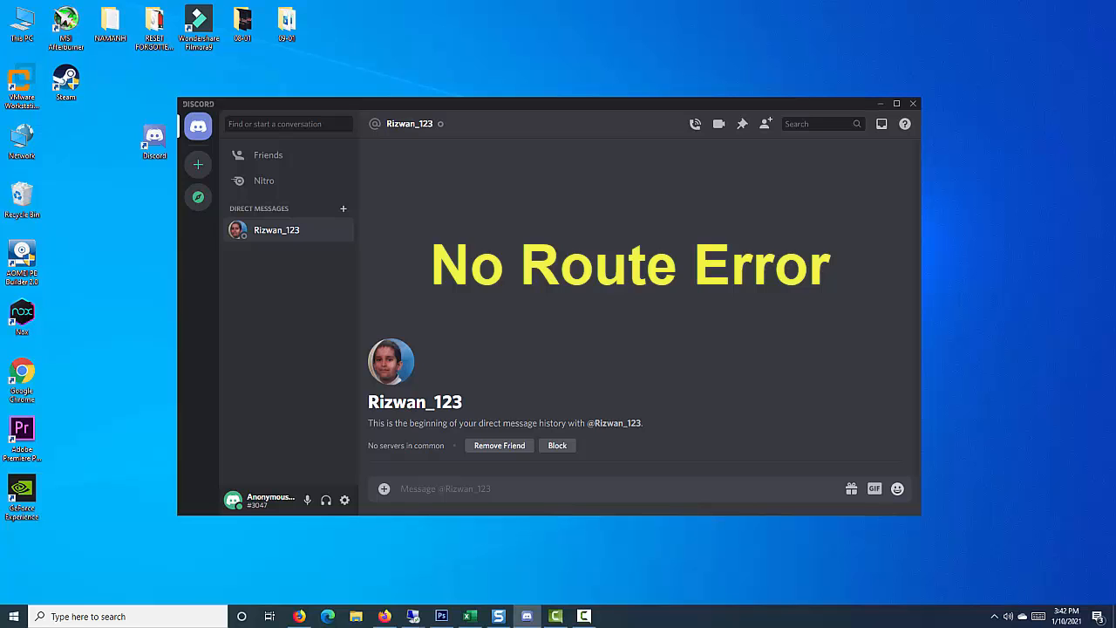
- Close the Discord window showing the No Route error and return to the desktop
click(914, 104)
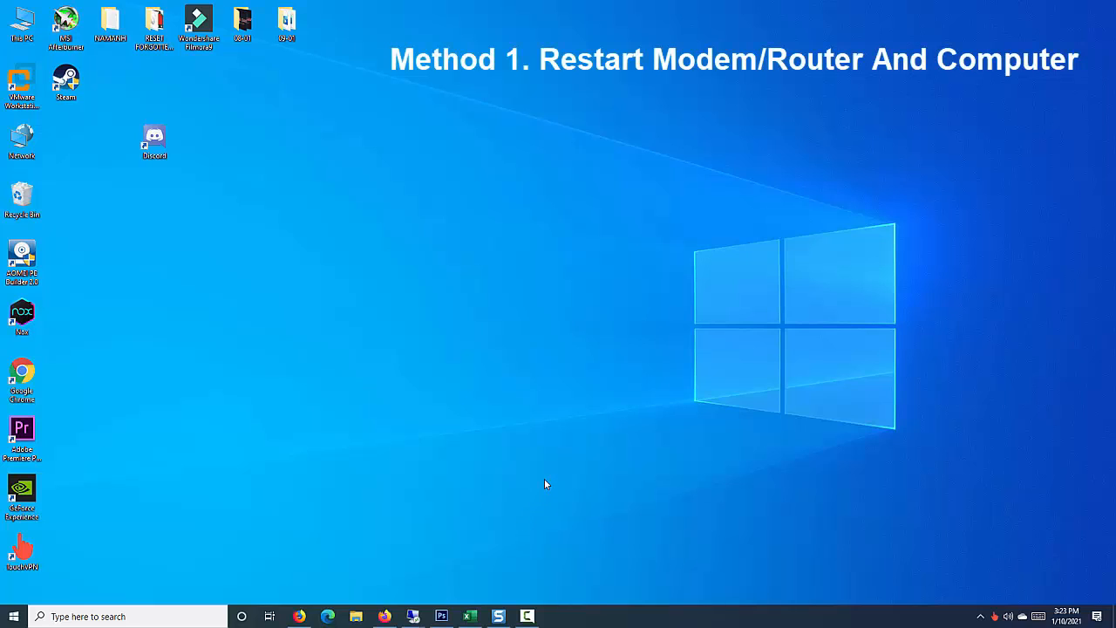
mouse_move(548, 471)
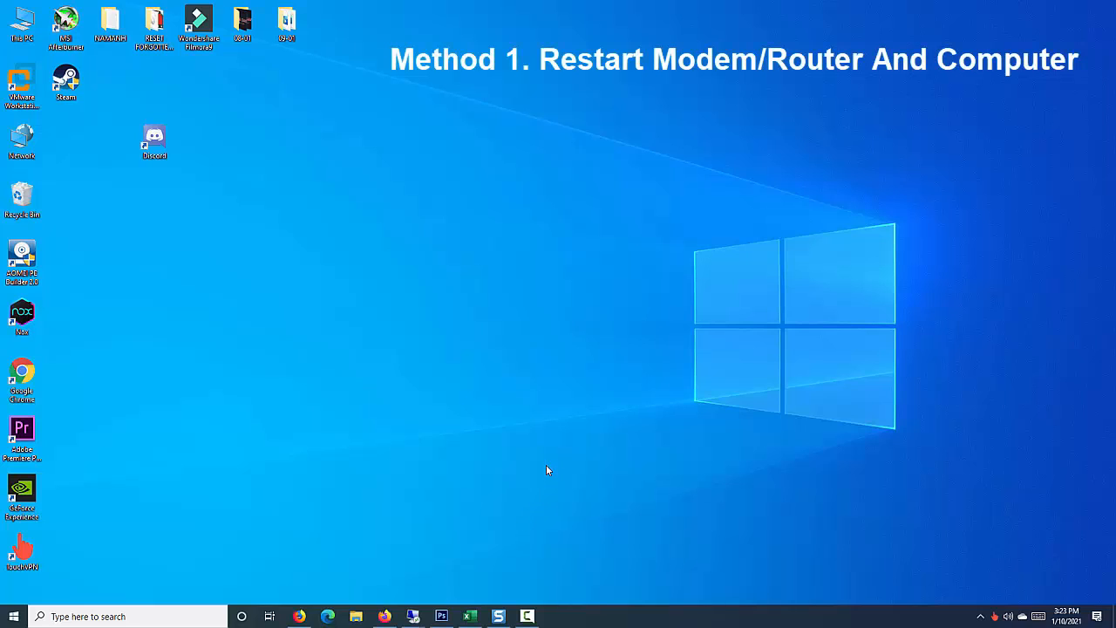
click(14, 612)
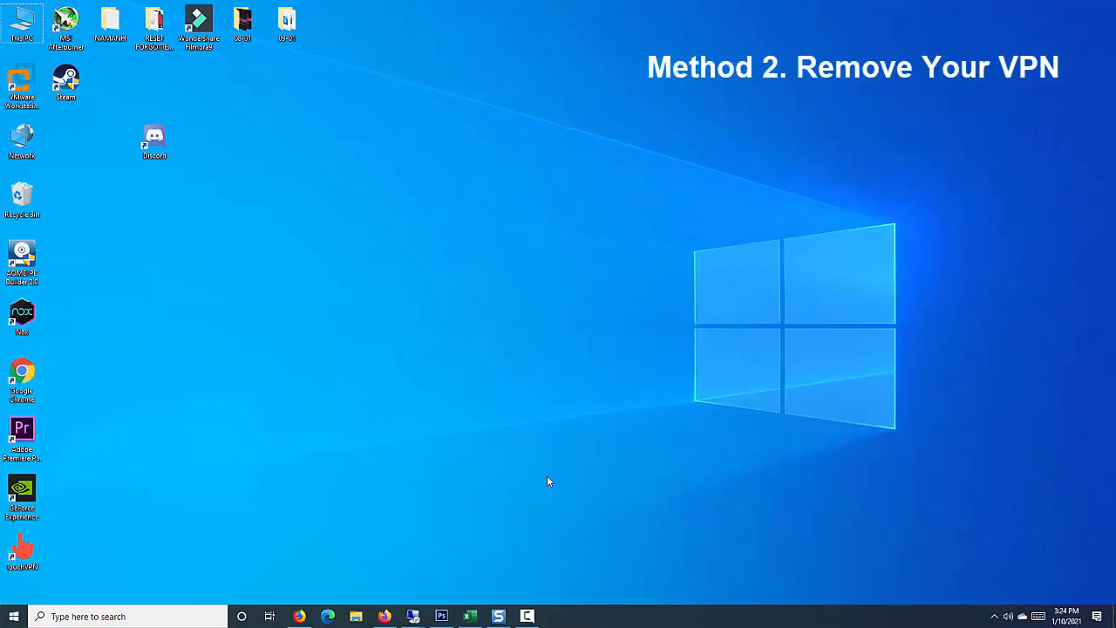
- Reach the installed apps list in Windows Settings via the Start menu
click(10, 616)
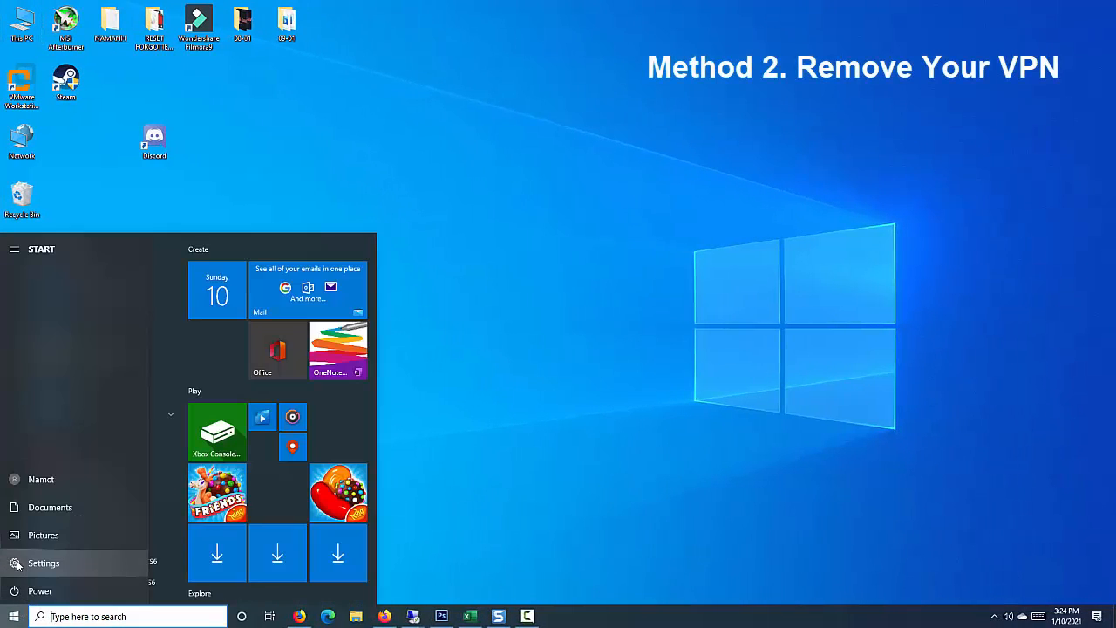
click(42, 564)
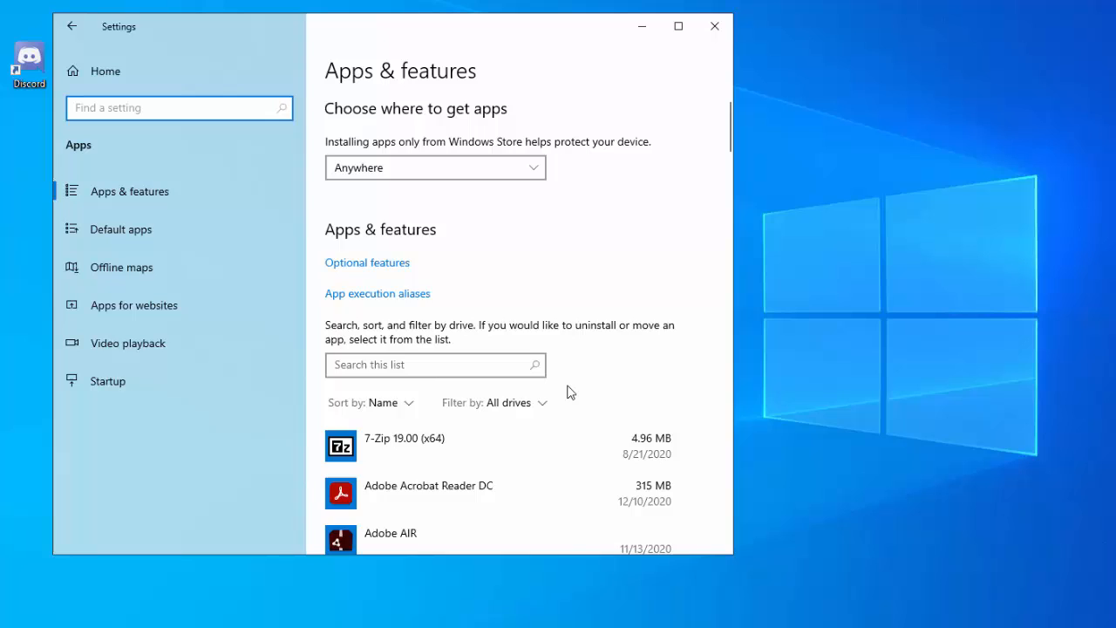
scroll(down, 3)
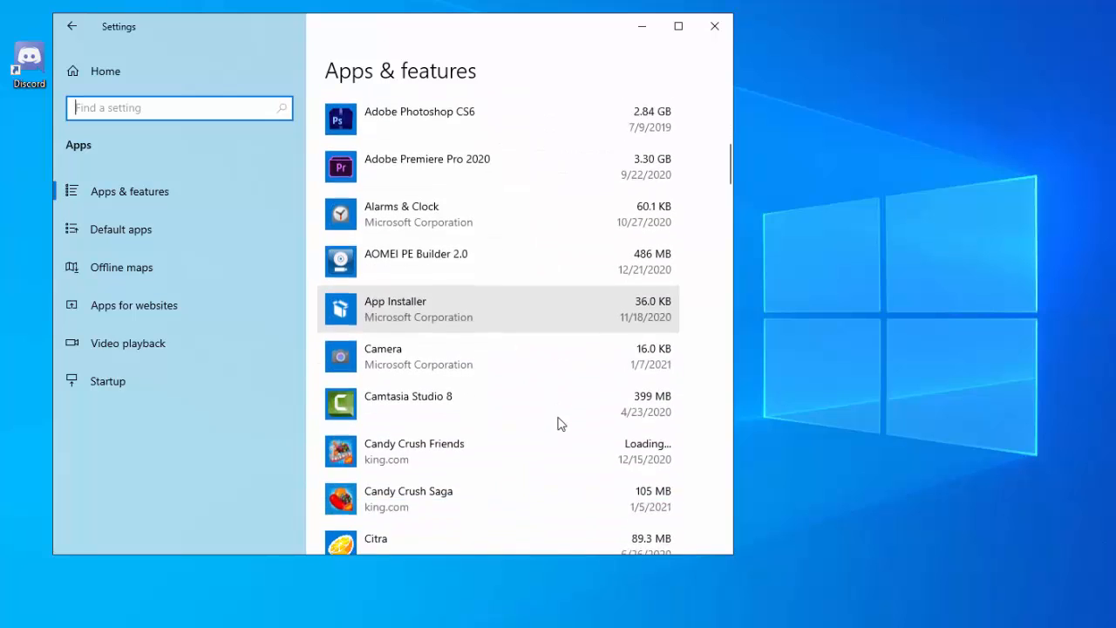
scroll(down, 3)
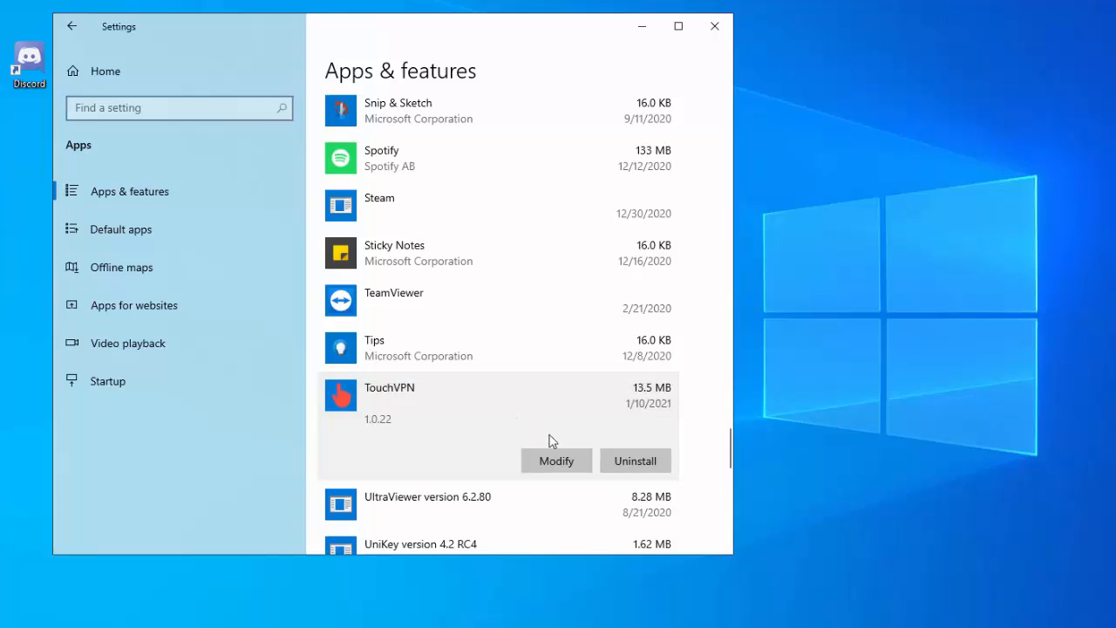
- Uninstall TouchVPN from the installed apps and confirm its removal
click(635, 461)
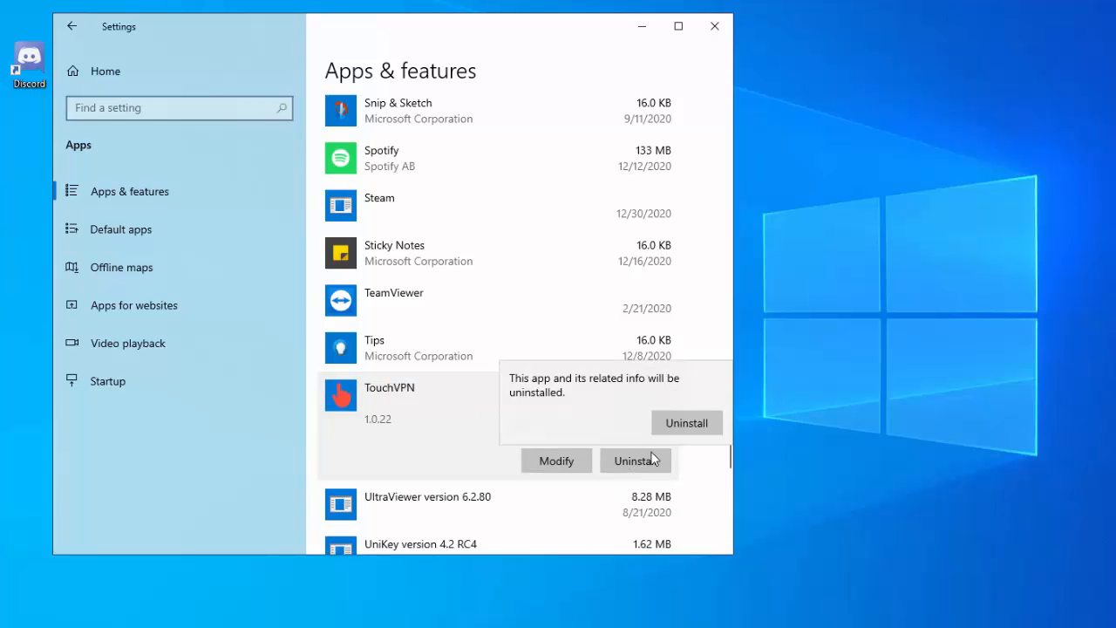
click(688, 422)
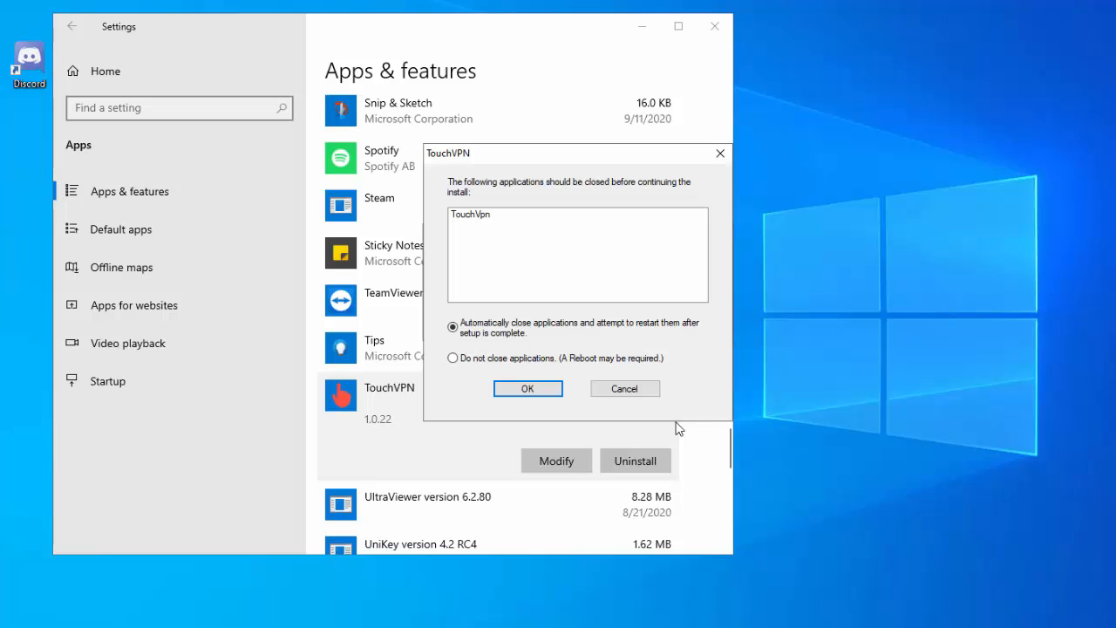
click(526, 388)
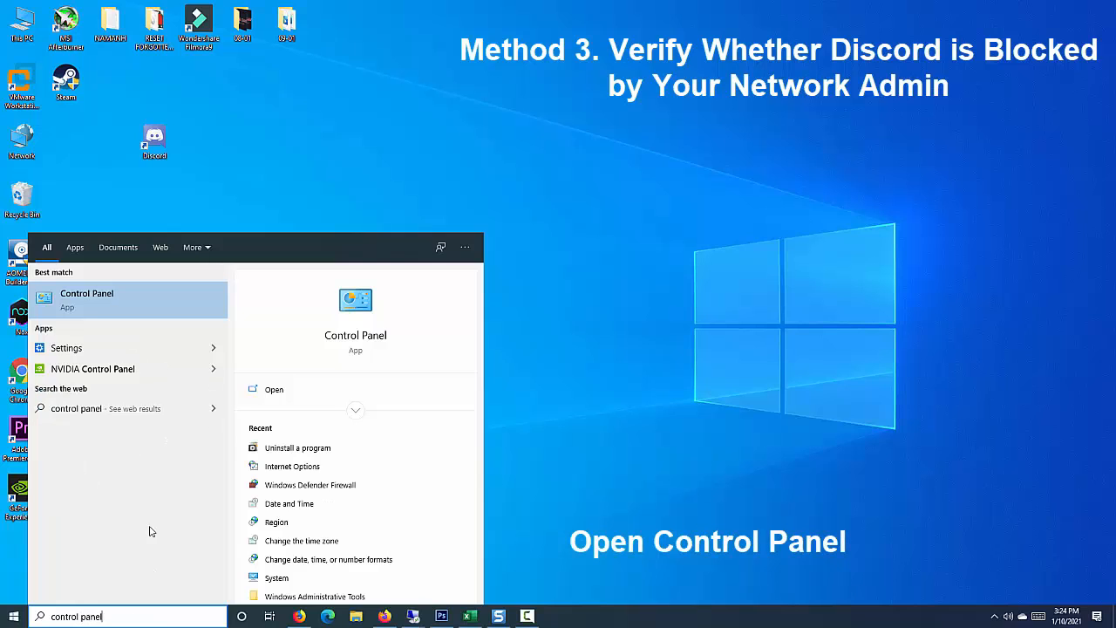
- Reach the Ethernet connection's status window from Control Panel's Network and Sharing Center
click(87, 298)
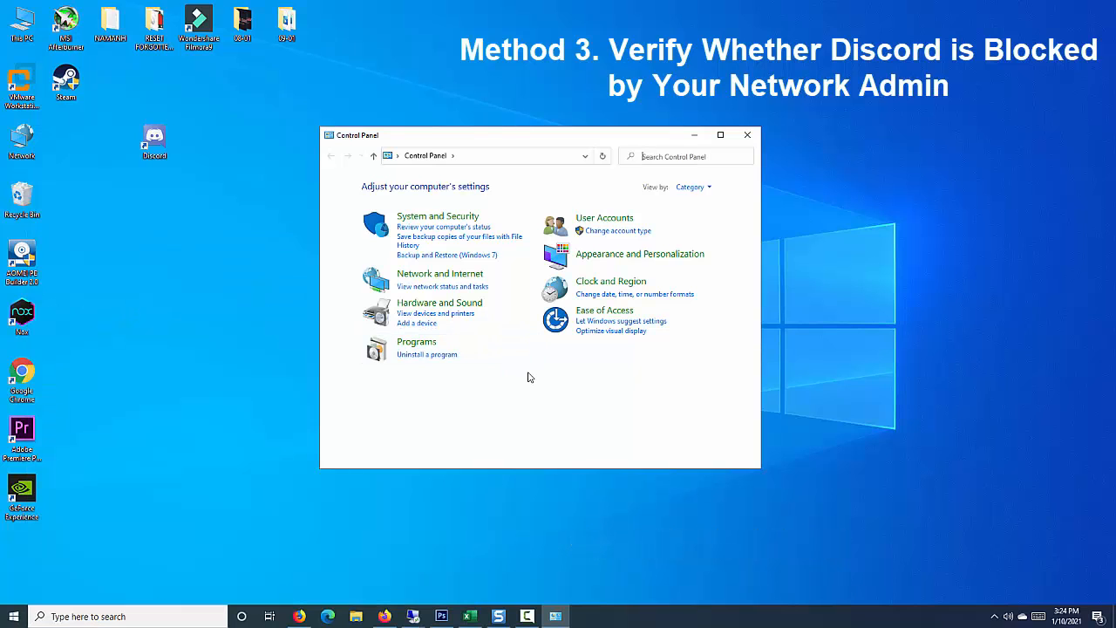
click(440, 272)
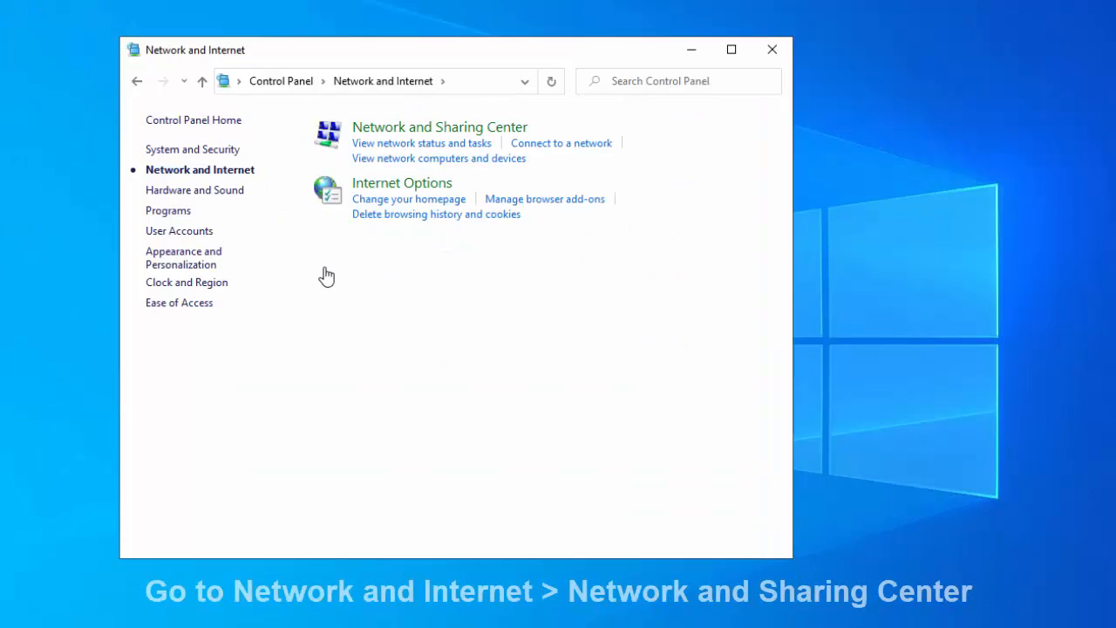
click(439, 126)
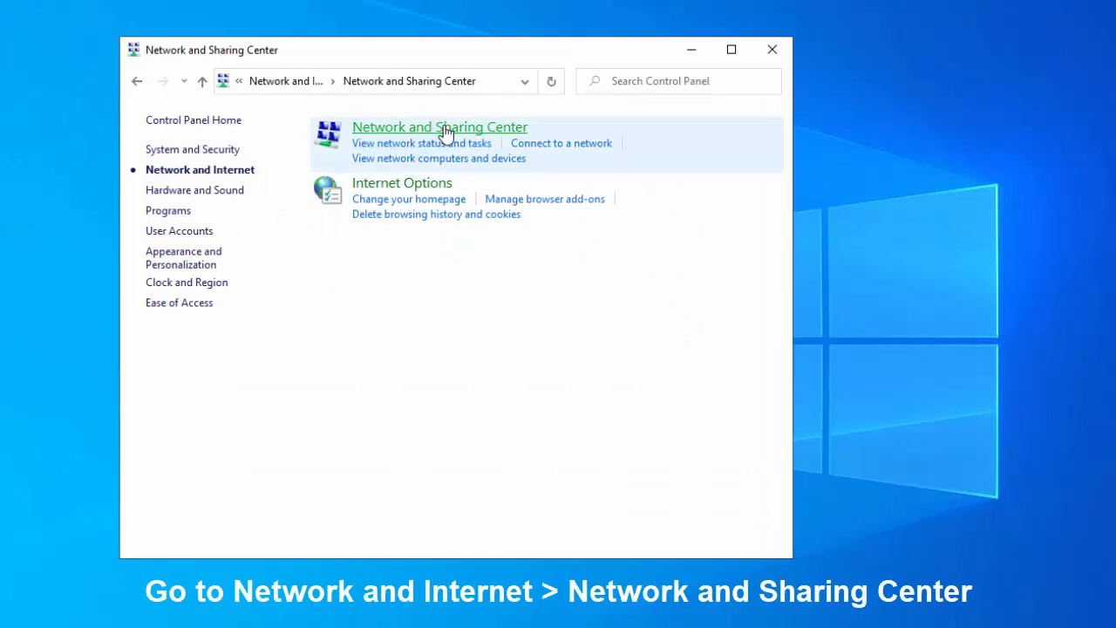
click(439, 125)
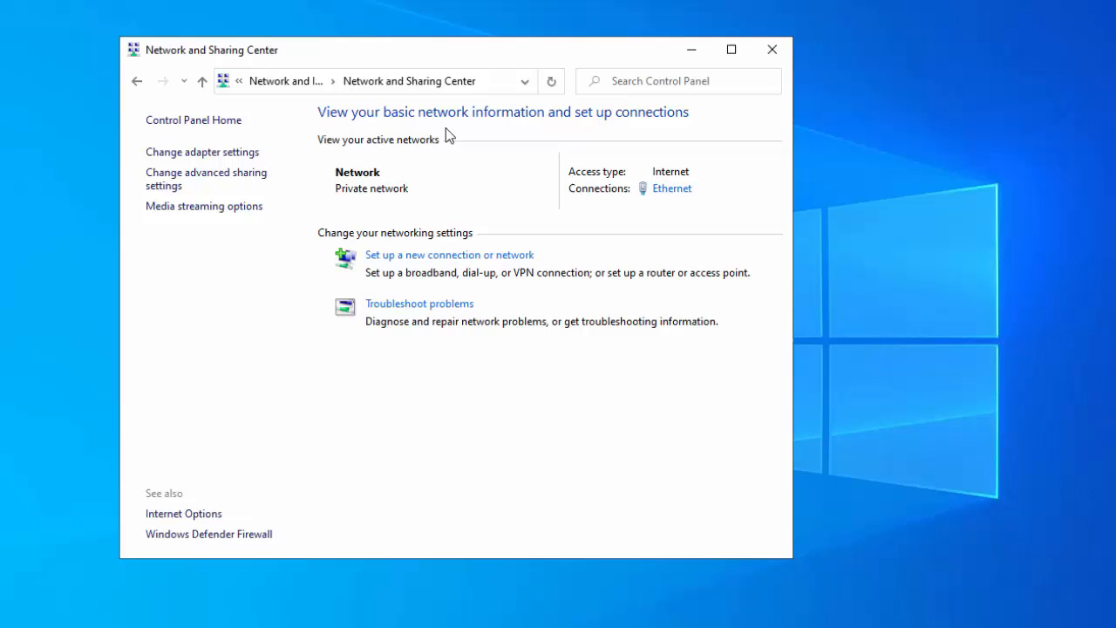
mouse_move(490, 146)
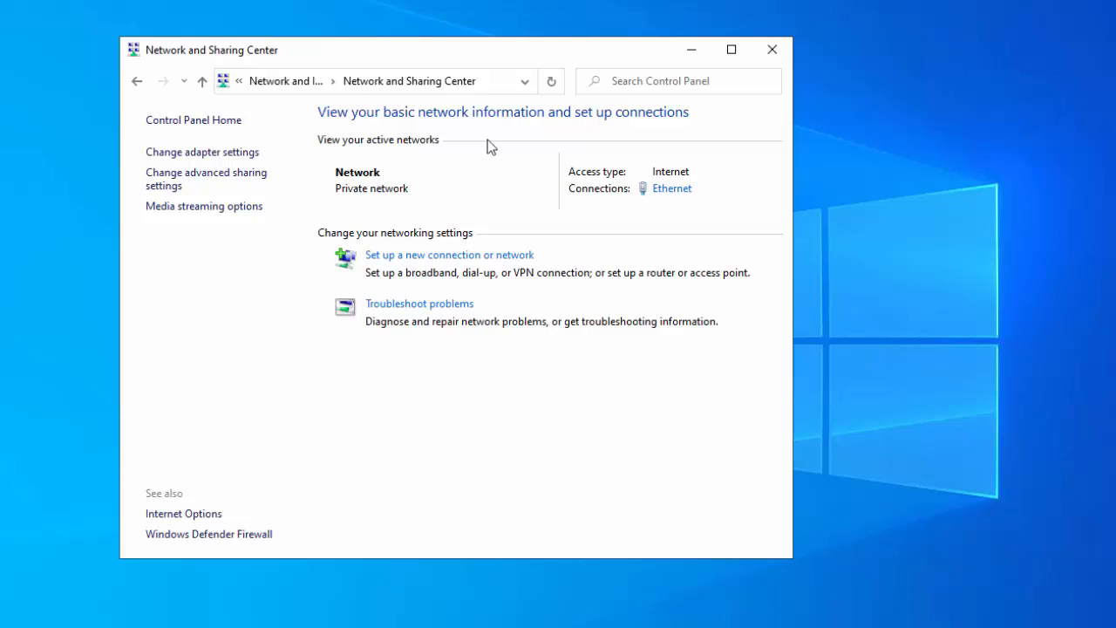
click(671, 189)
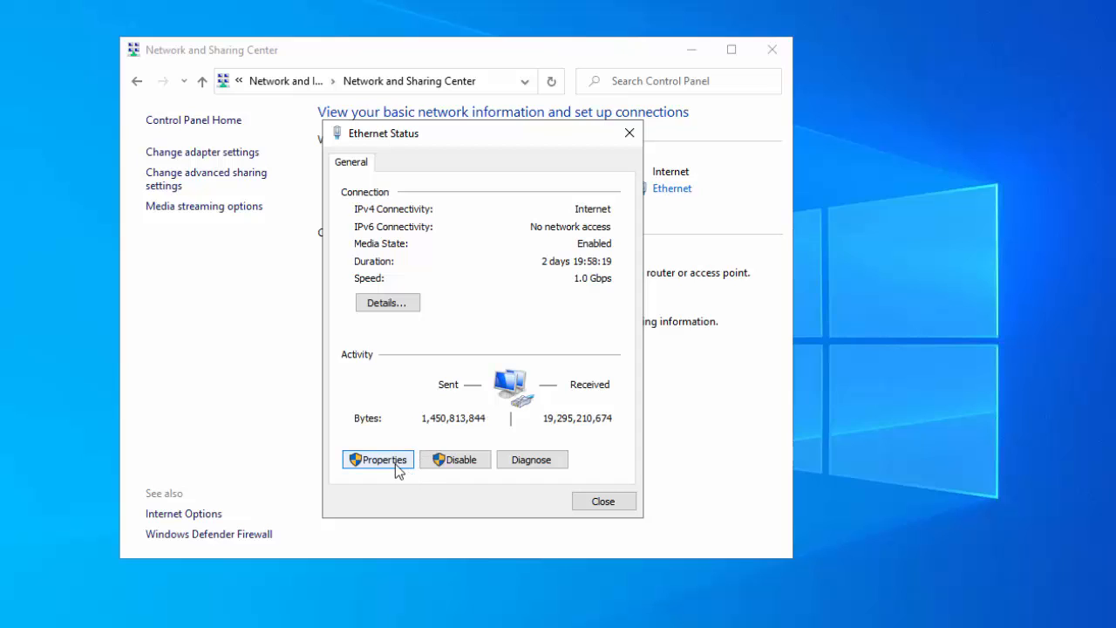
- Reach the IPv4 settings from the Ethernet connection's properties
click(377, 460)
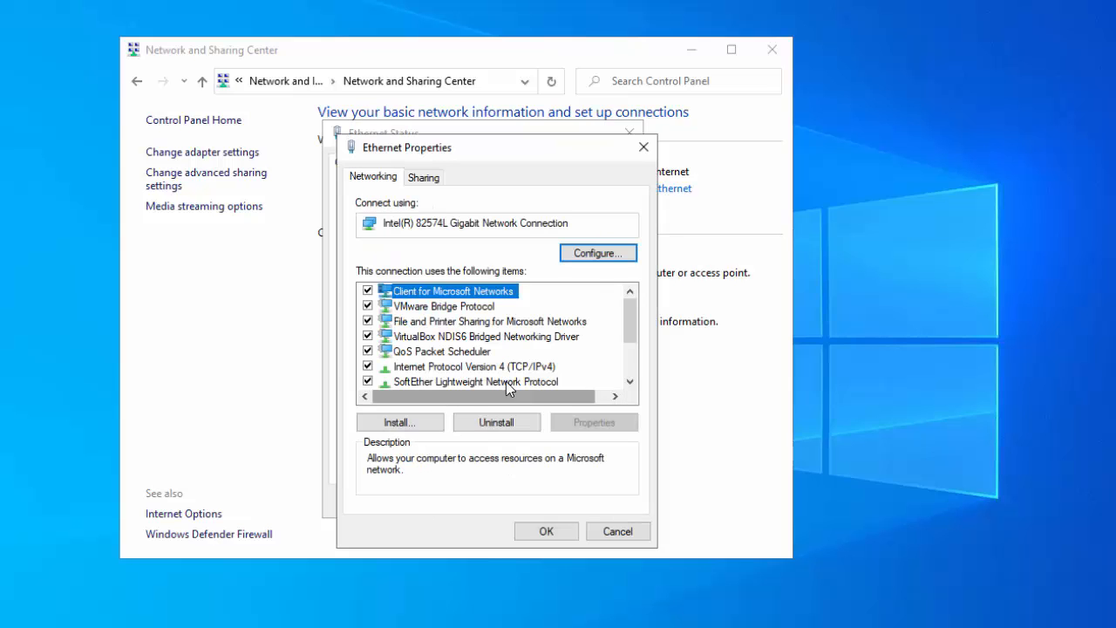
click(475, 366)
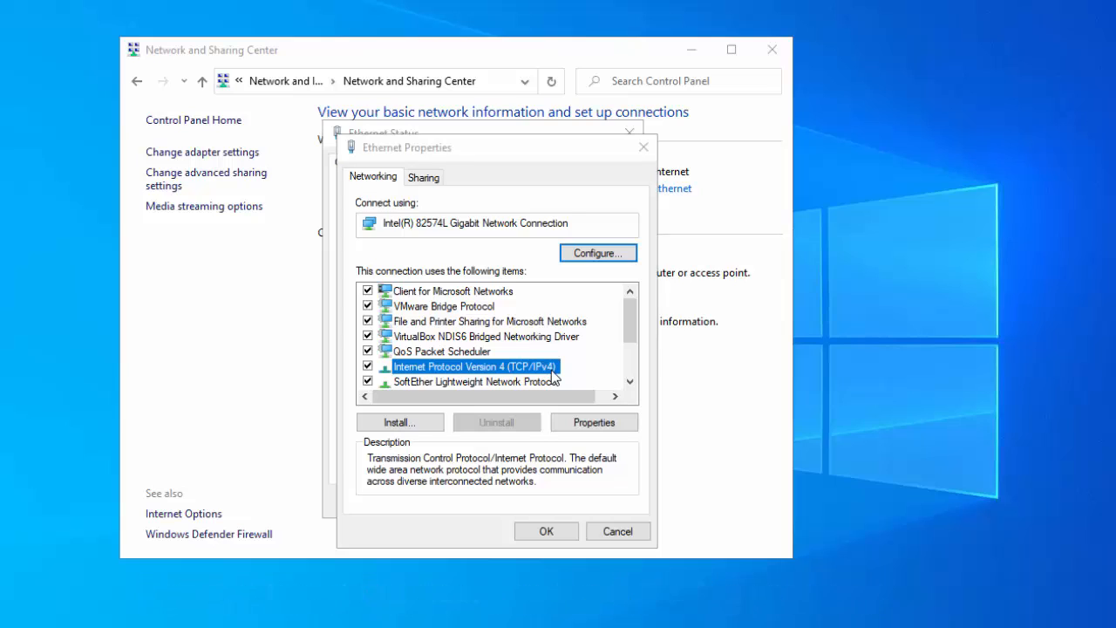
click(593, 422)
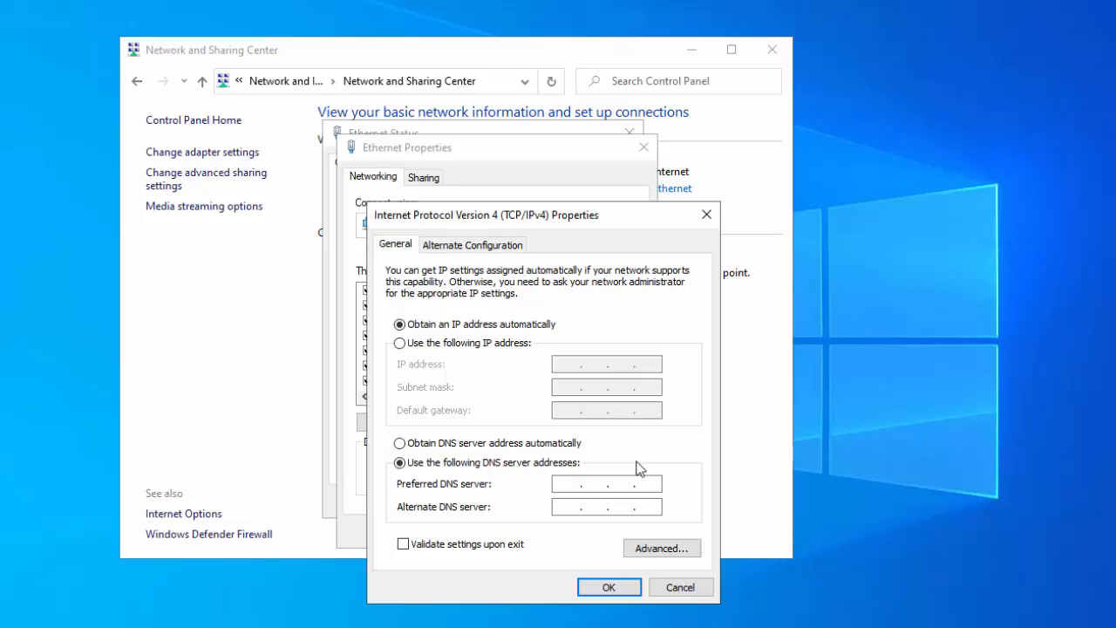
- Set the DNS servers to 8.8.8.8 and 8.8.4.4 and save the Ethernet properties
click(567, 483)
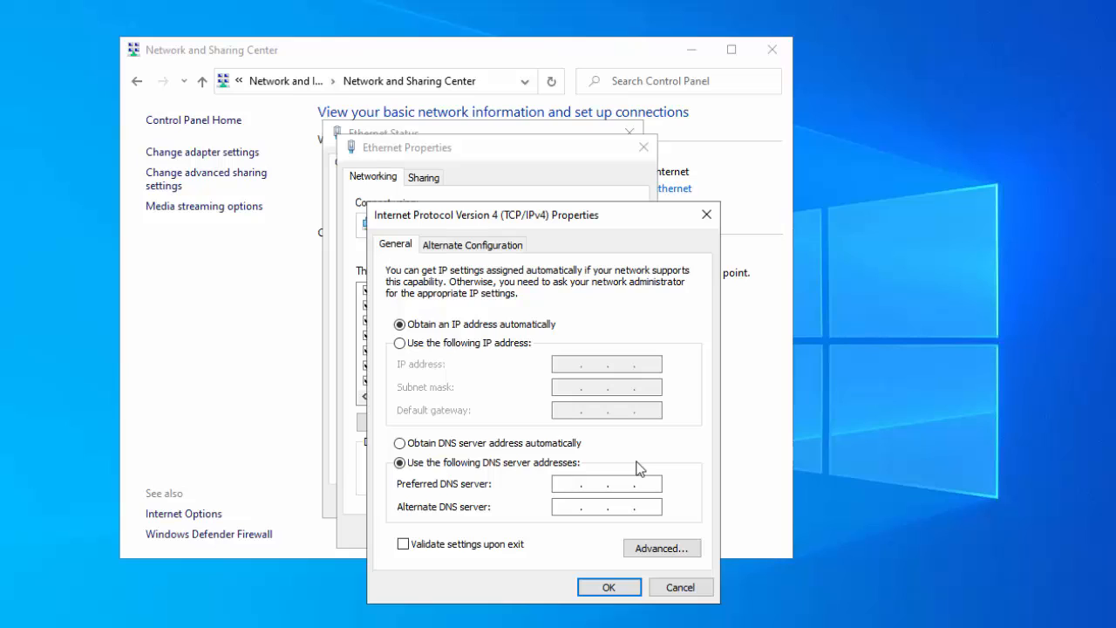
text(8.8.8.)
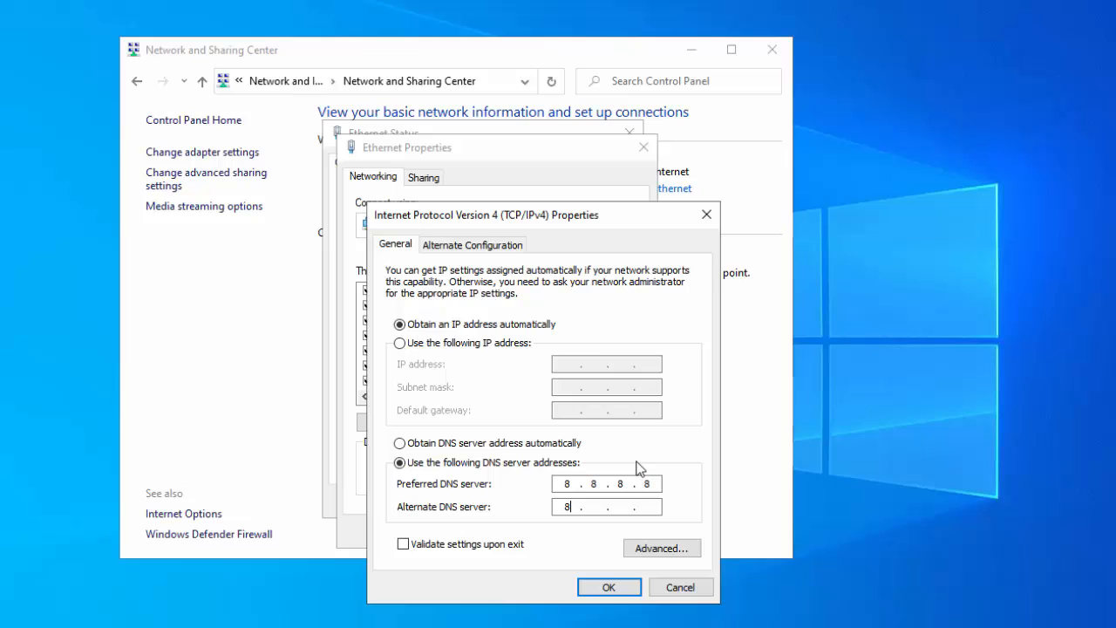
text(8.8.4.4)
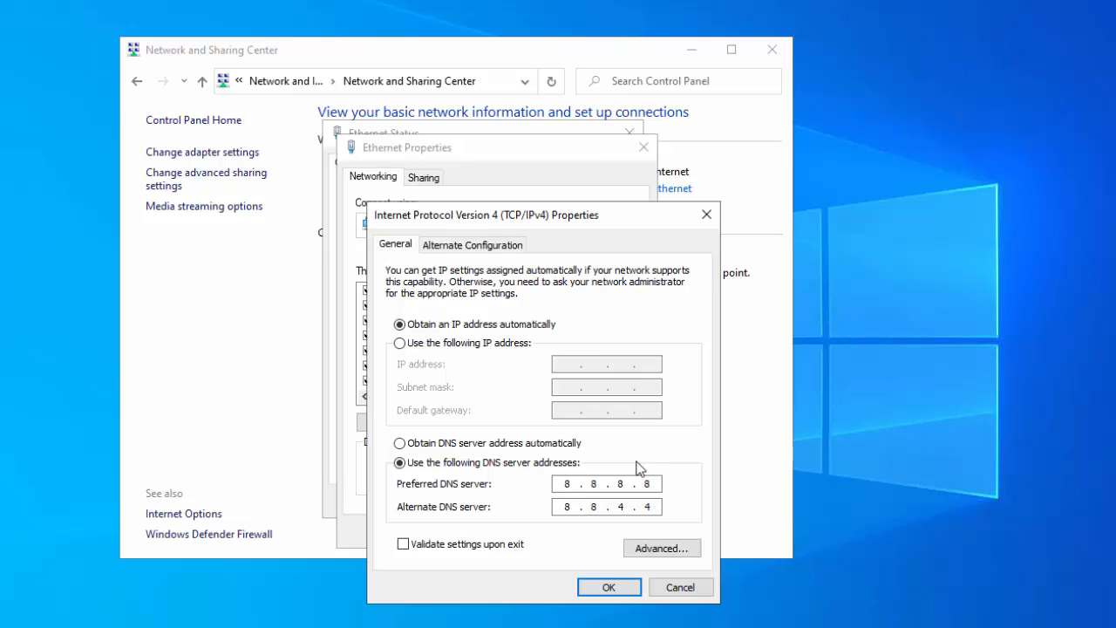
click(609, 586)
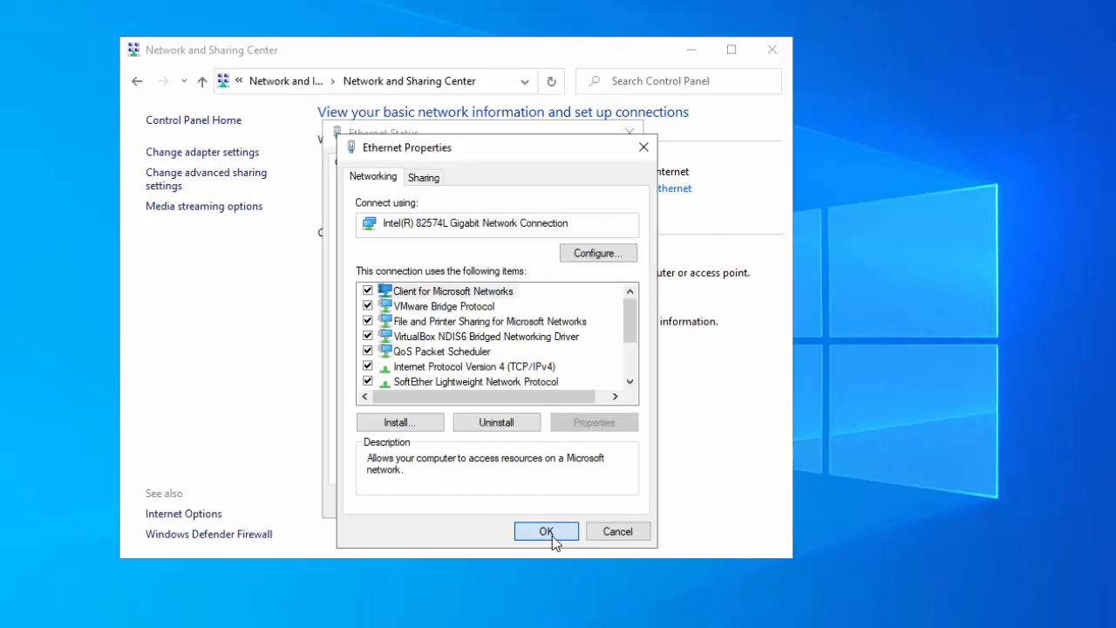
click(546, 530)
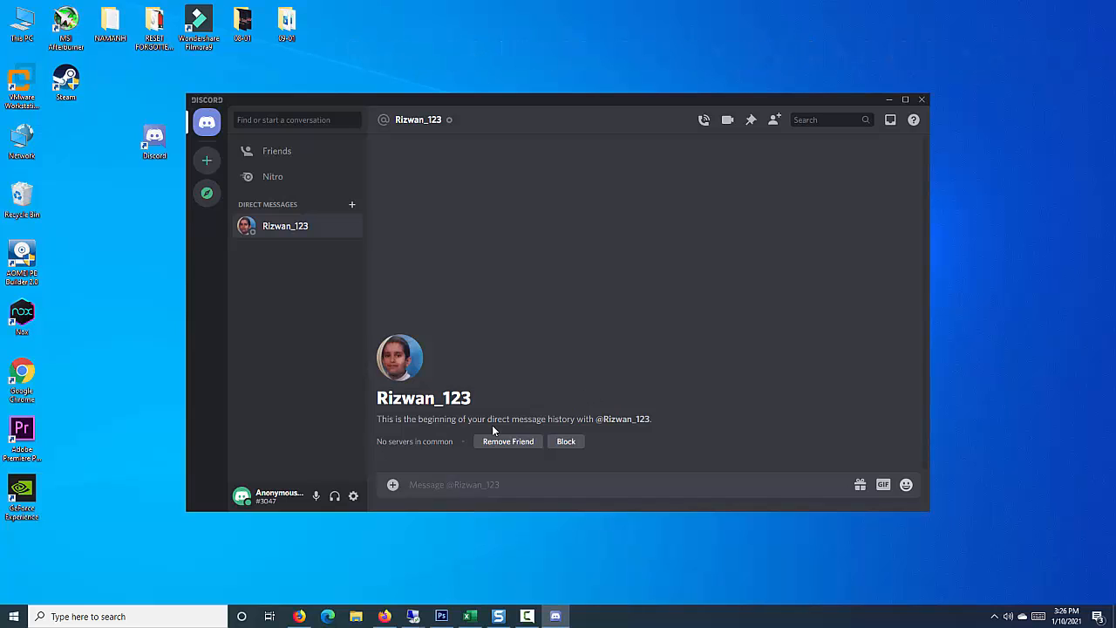
mouse_move(352, 496)
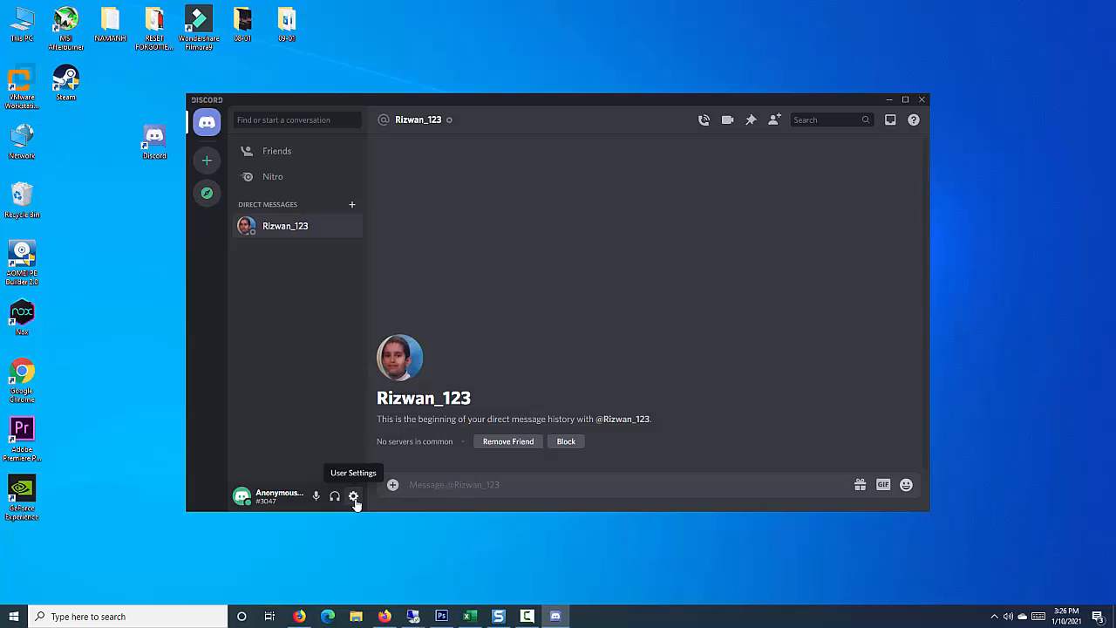
- Turn off Quality of Service High Packet Priority in Discord's Voice & Video settings and leave settings
click(355, 496)
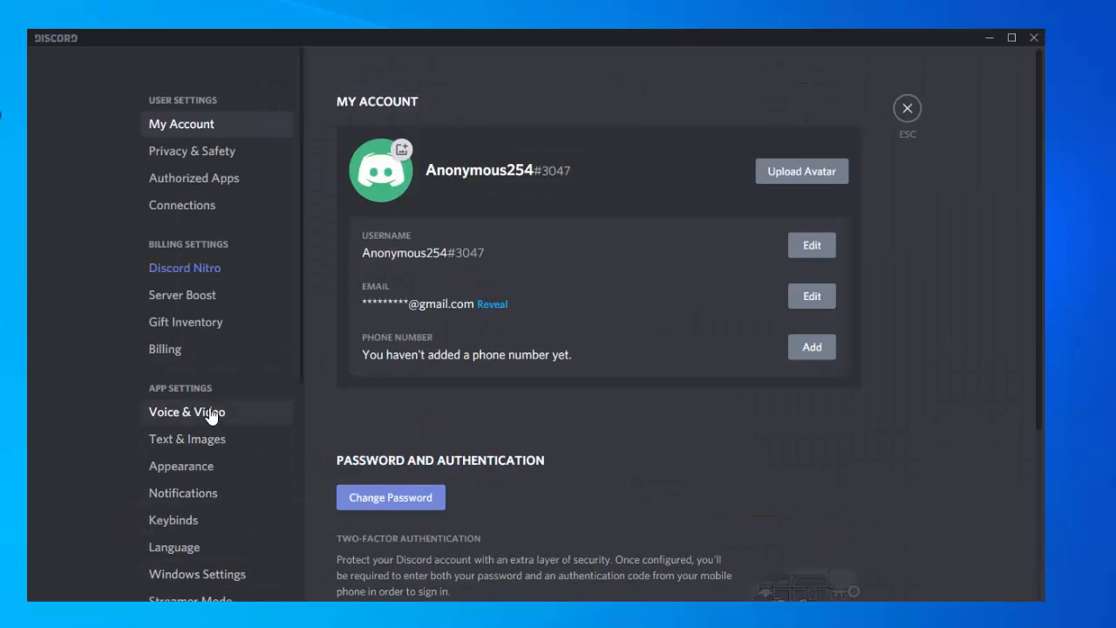
click(185, 412)
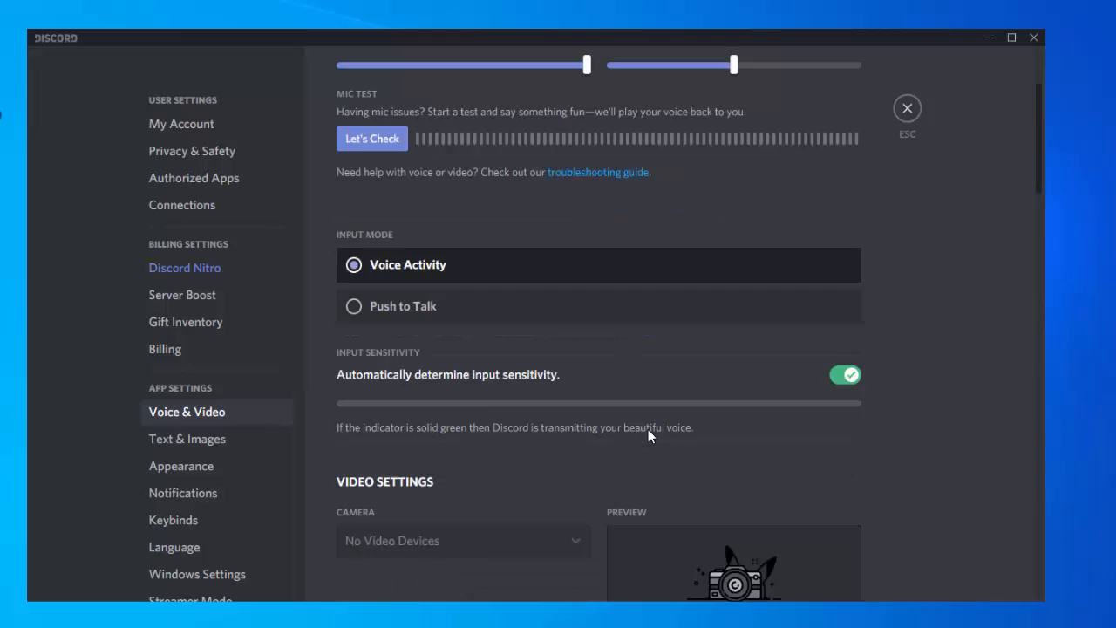
scroll(down, 3)
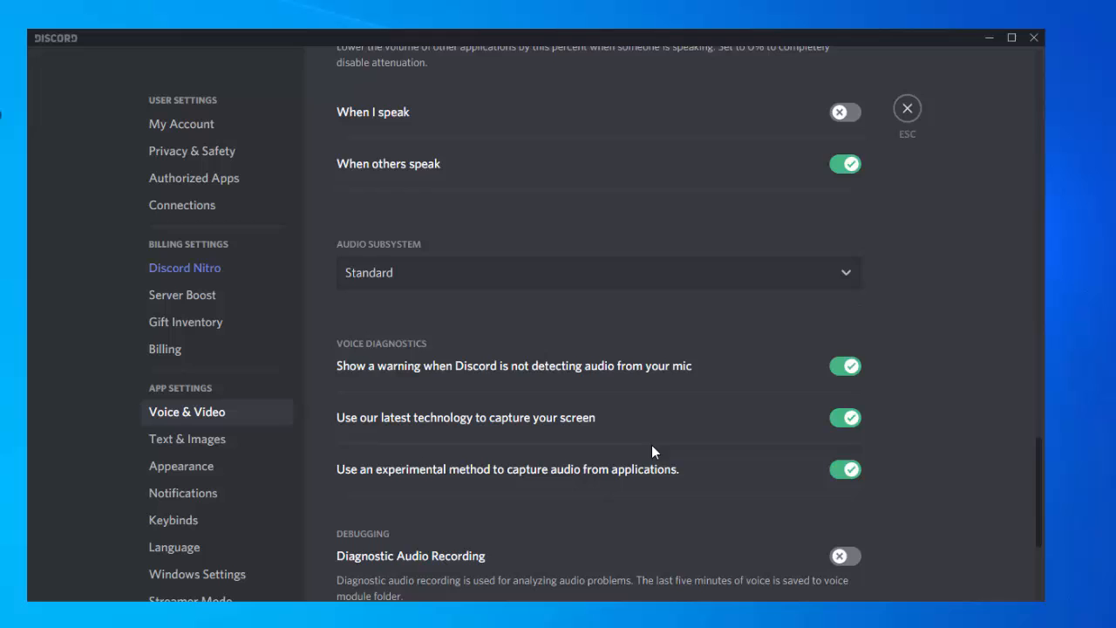
scroll(down, 3)
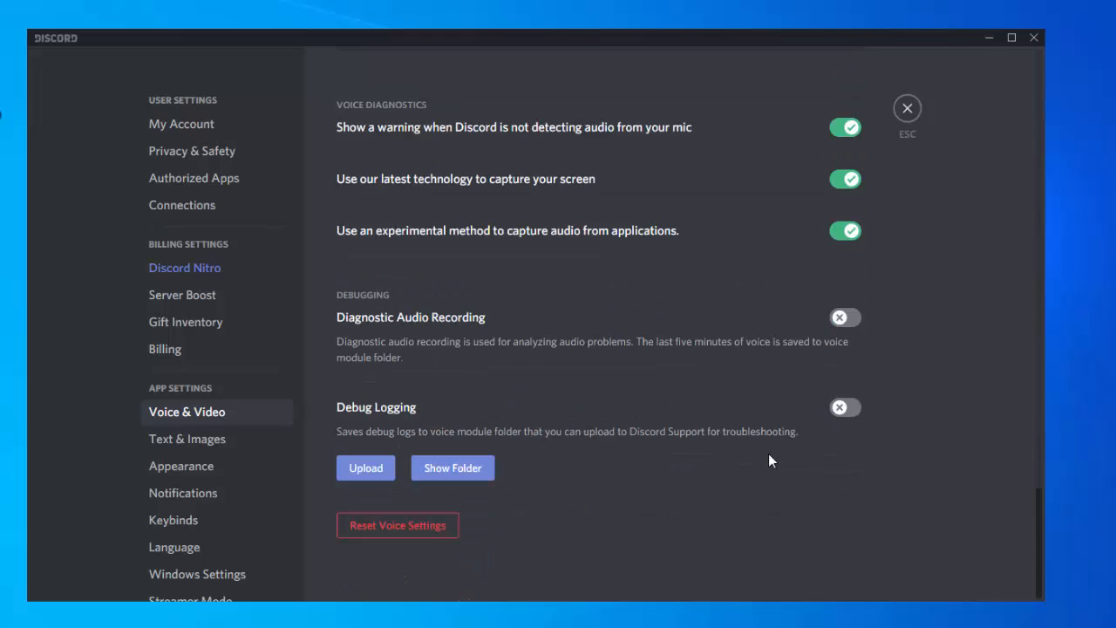
scroll(up, 3)
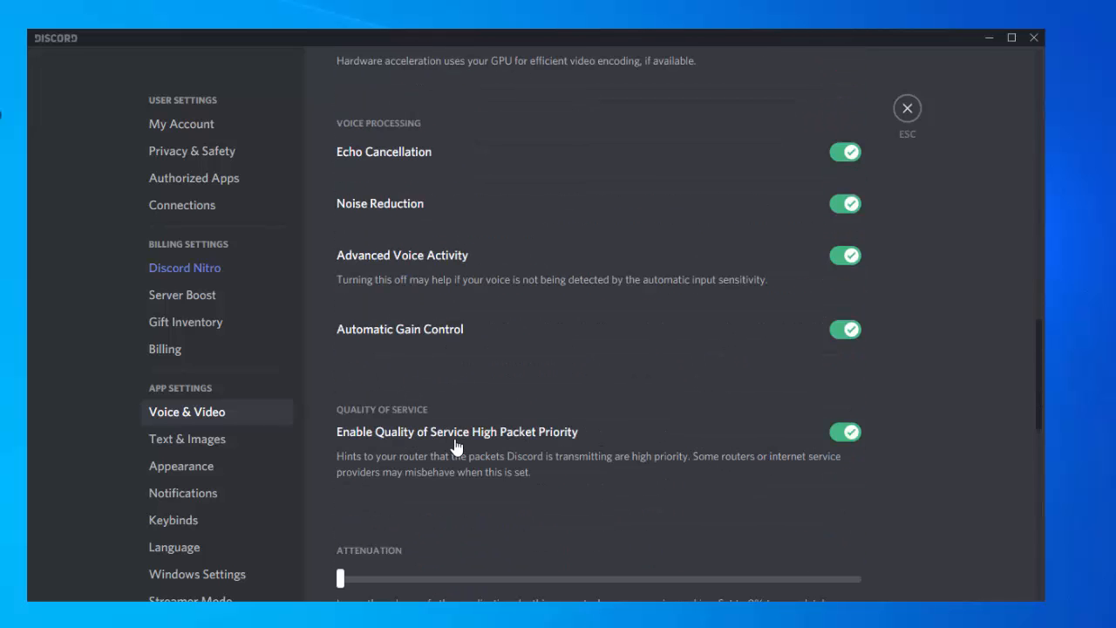
click(844, 432)
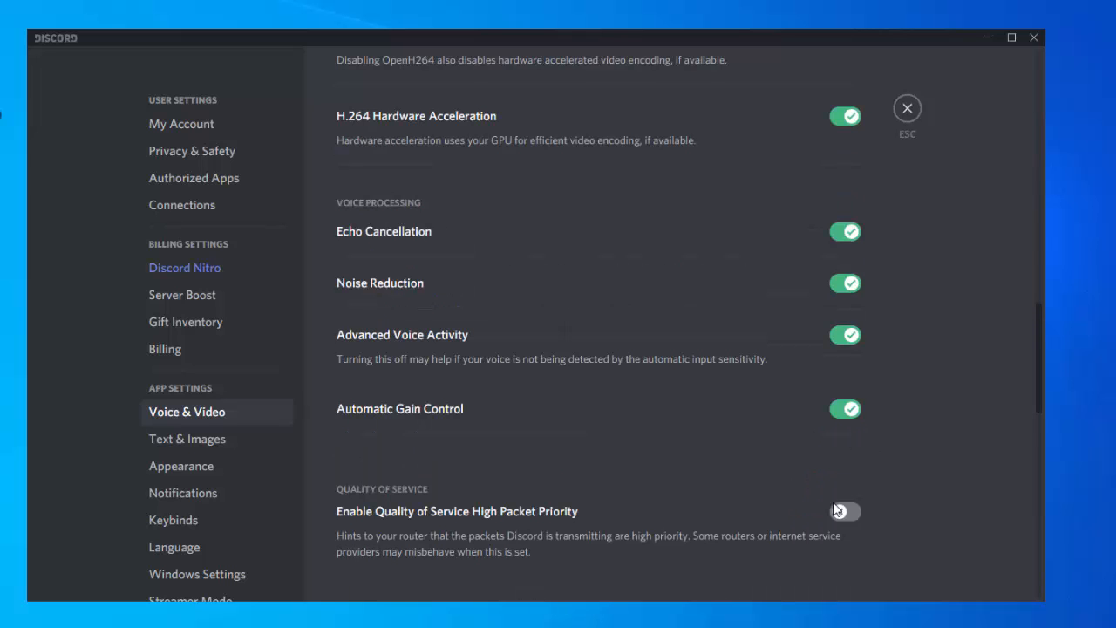
click(907, 108)
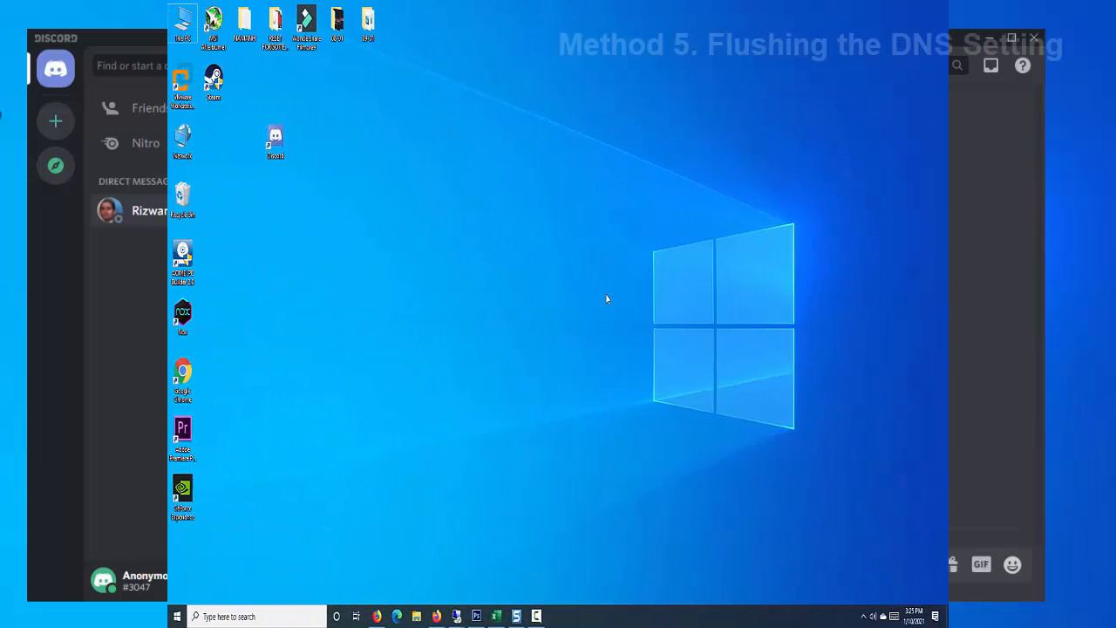
- Search for cmd and launch Command Prompt with administrator rights
text(c)
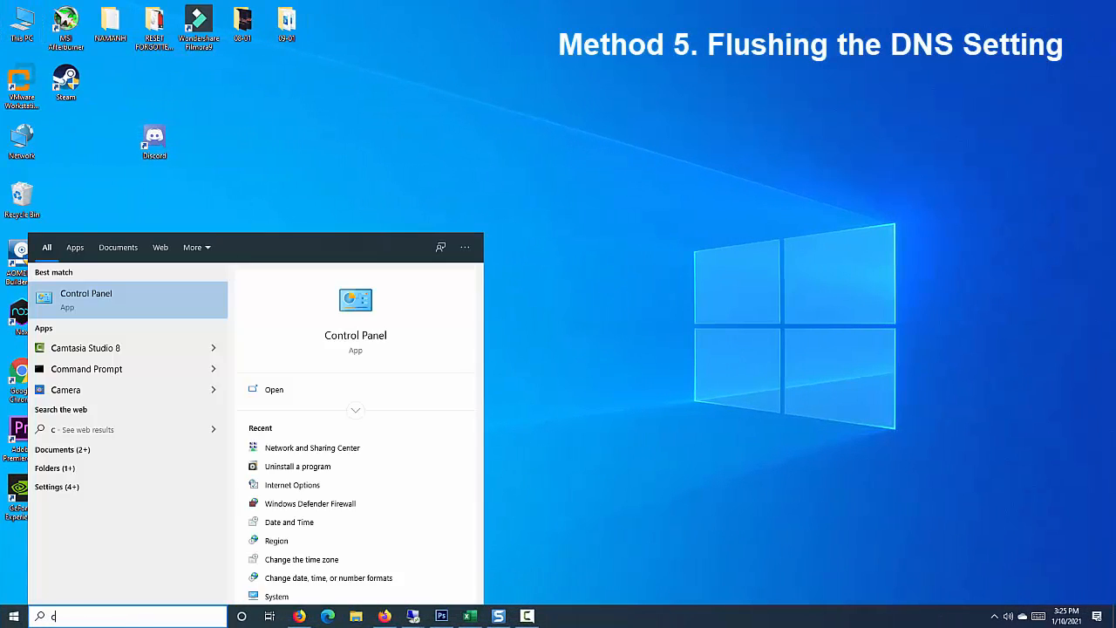
text(md)
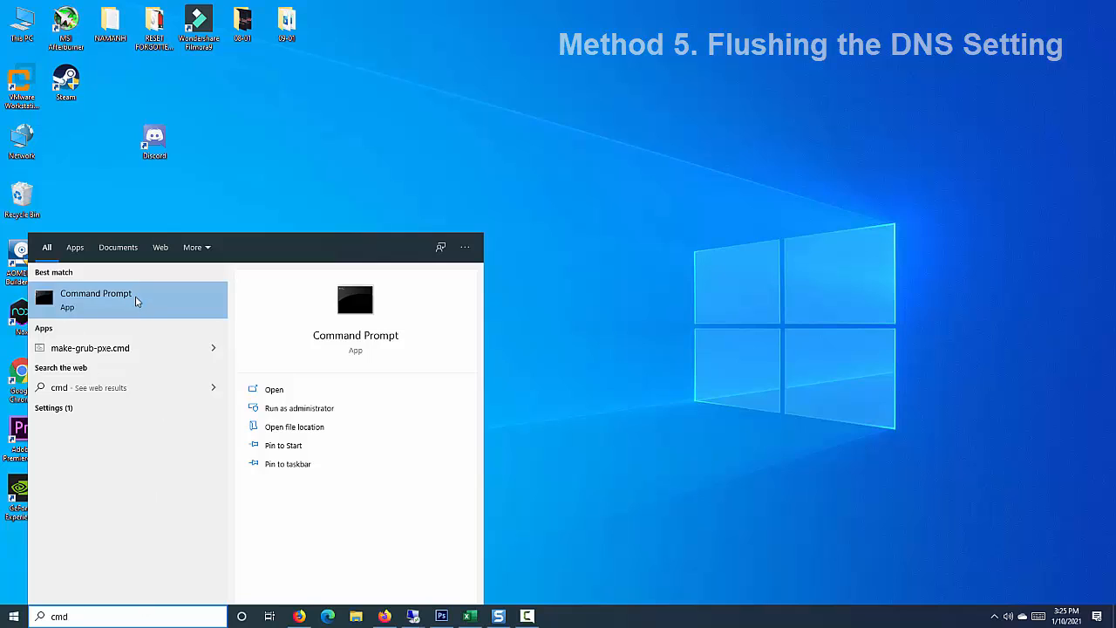
right_click(94, 296)
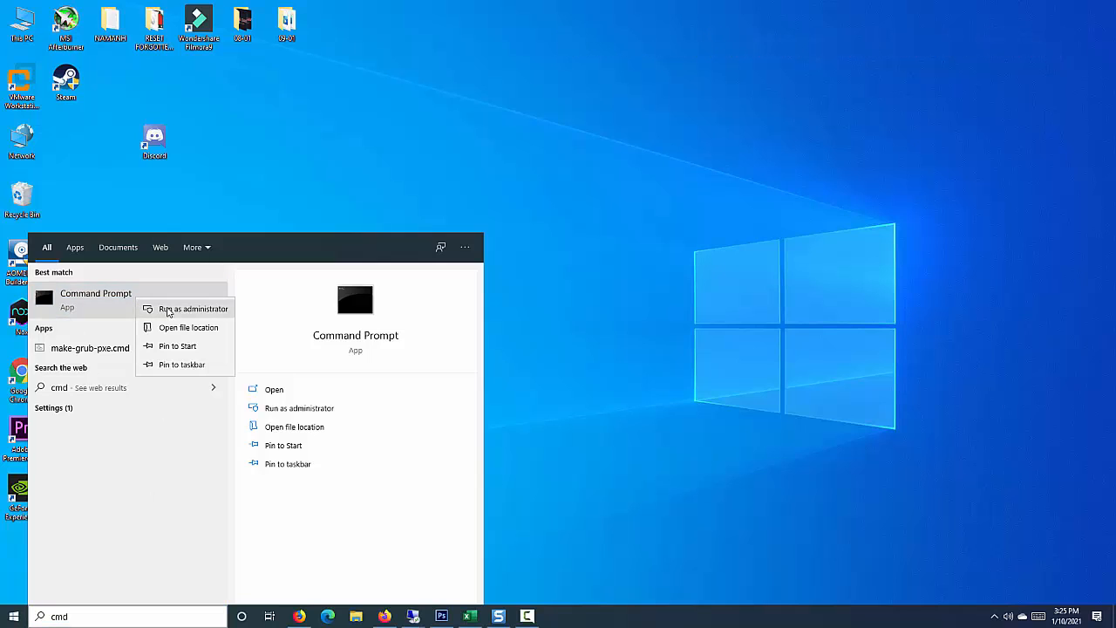
click(188, 308)
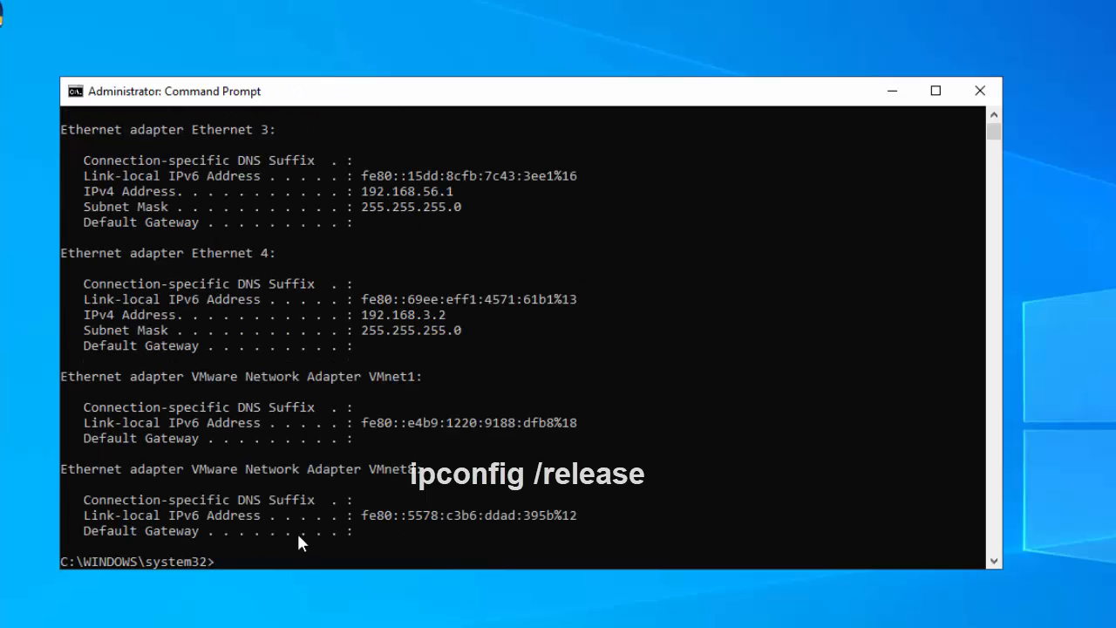
- Run ipconfig /flushdns to clear the DNS cache and enter ipconfig /renew
text(ipconfig /flushdns)
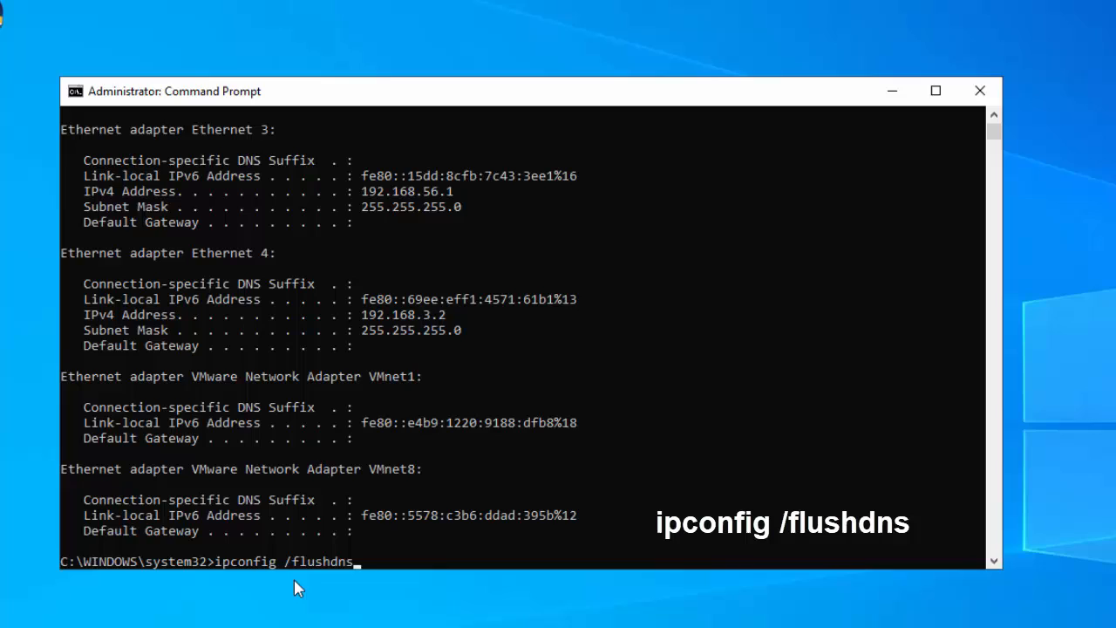
mouse_move(374, 588)
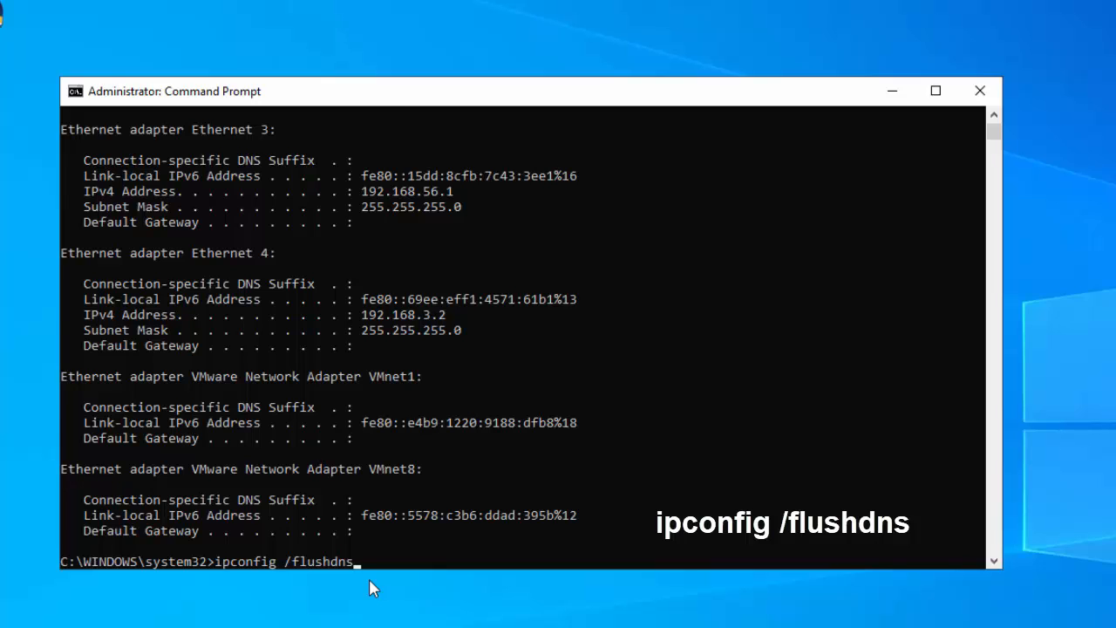
key(Enter)
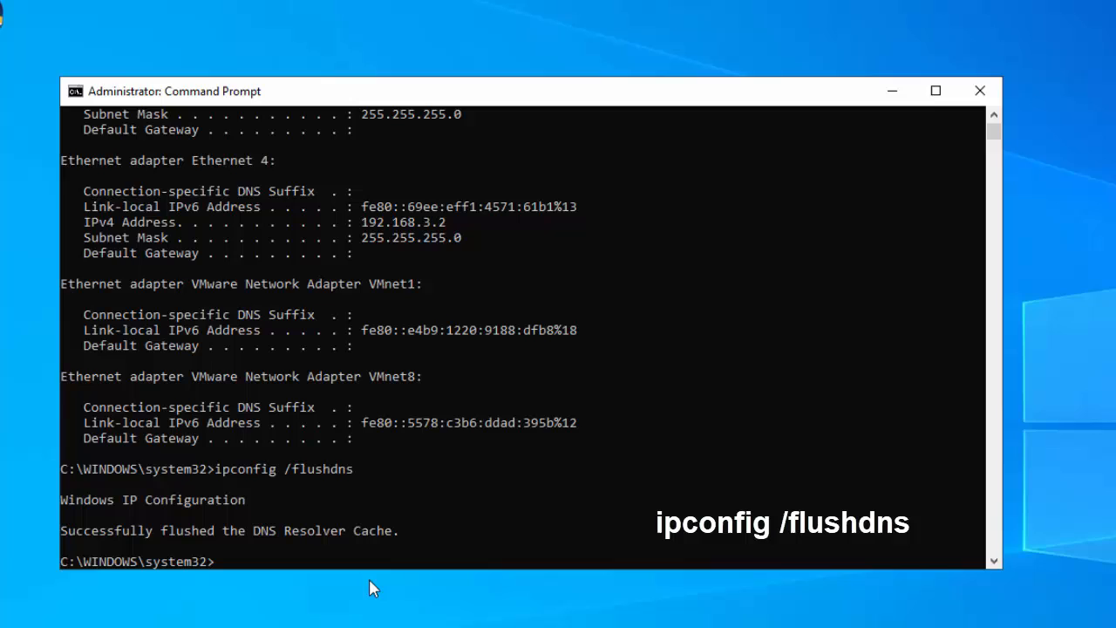
text(ipconfig /renew)
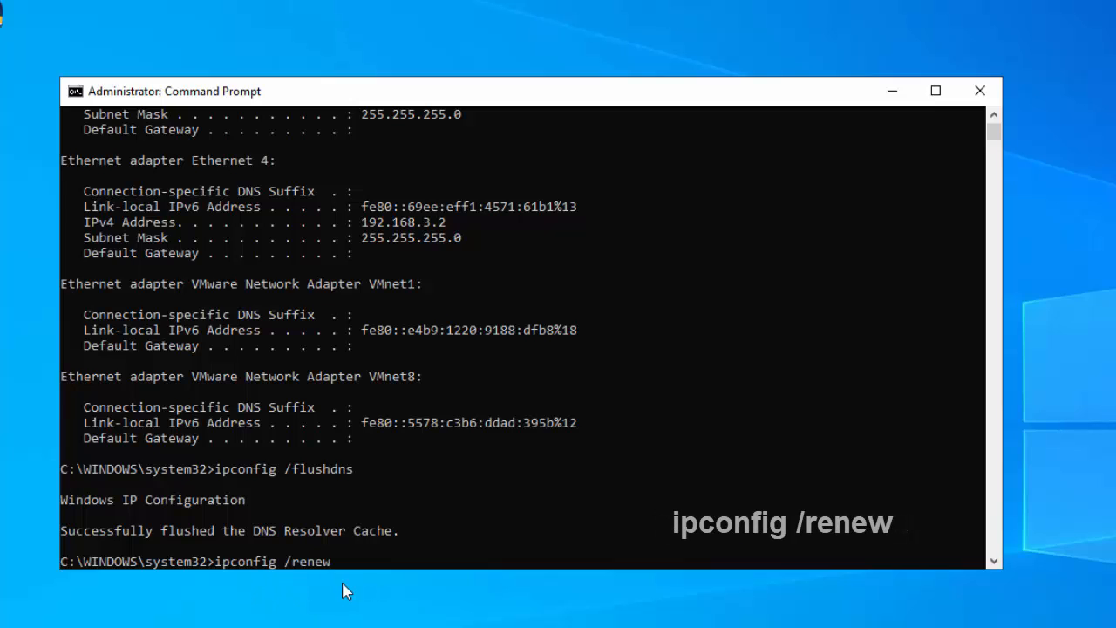
mouse_move(377, 583)
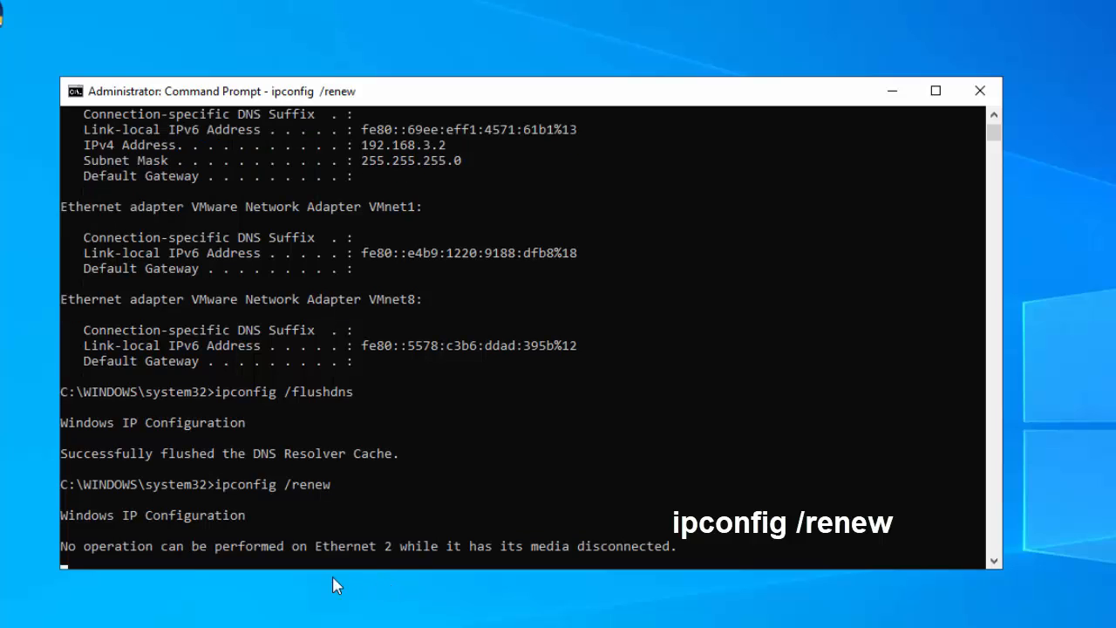
mouse_move(393, 596)
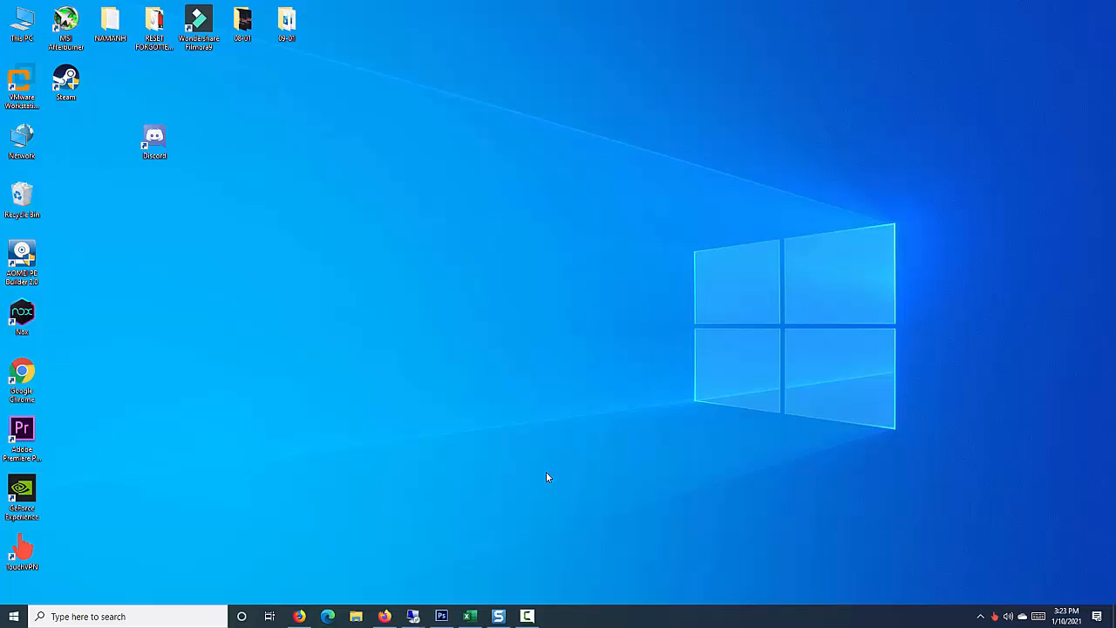
mouse_move(548, 471)
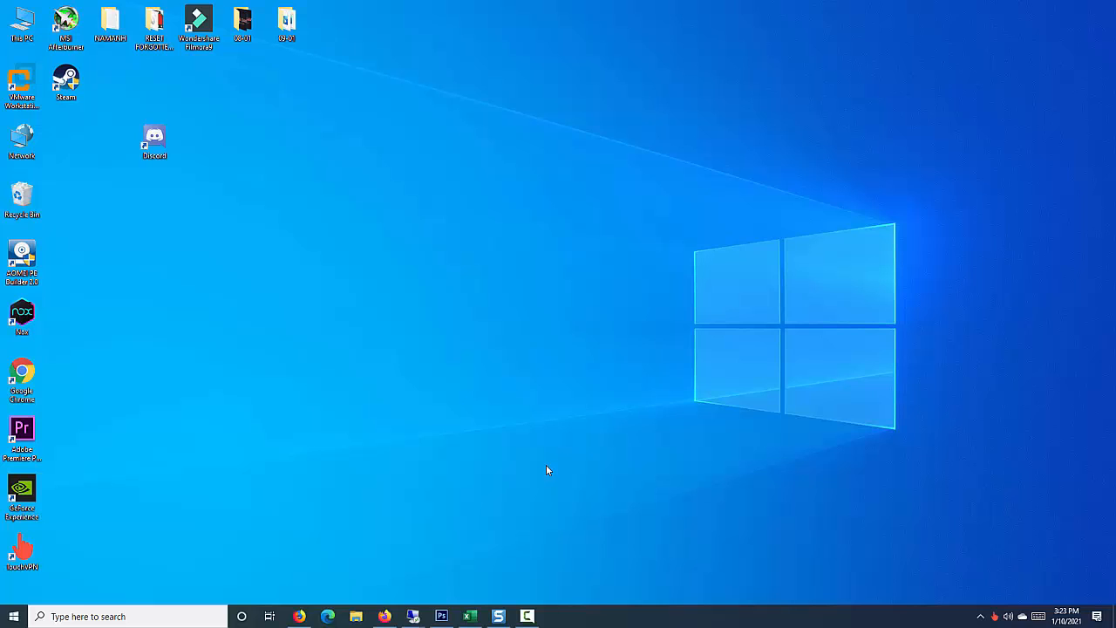
- Bring up the Start menu over the desktop
click(11, 612)
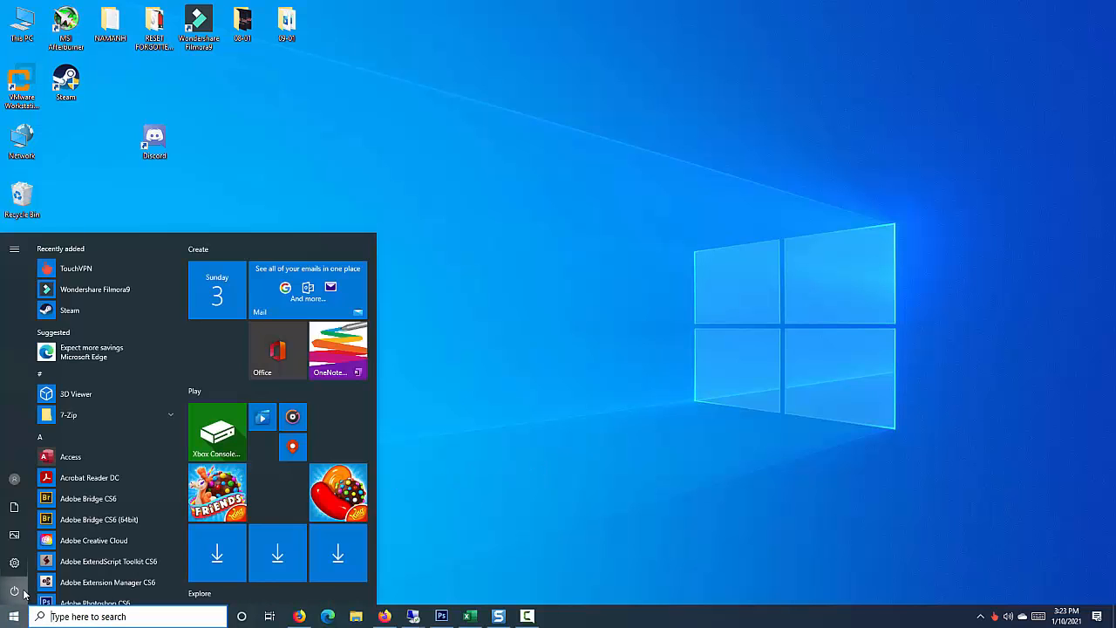